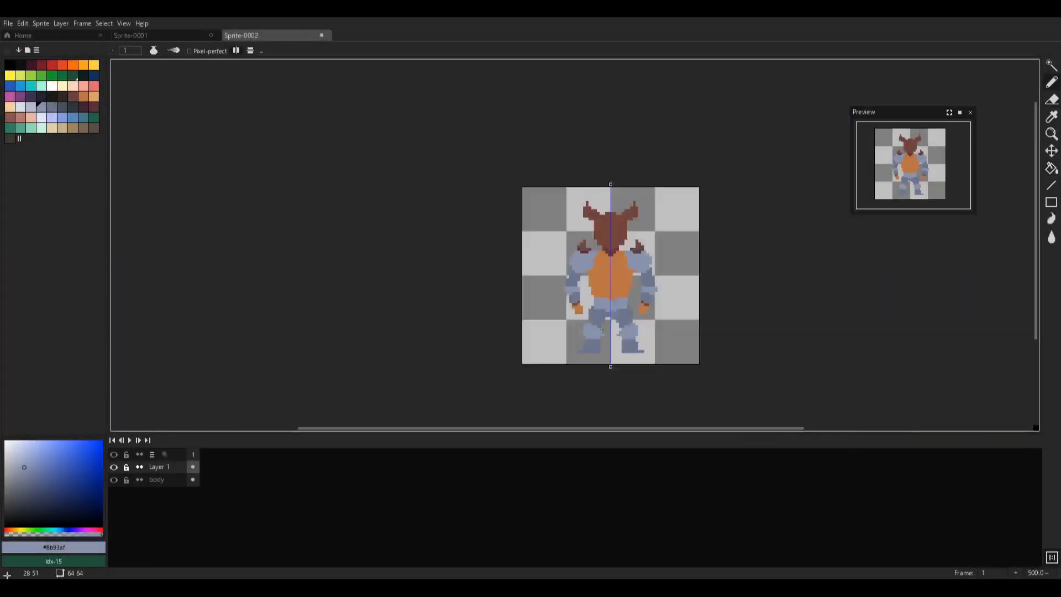
- Zoom in and out over the Minotaur to inspect its shading, horns and silver armour plates
scroll(up, 3)
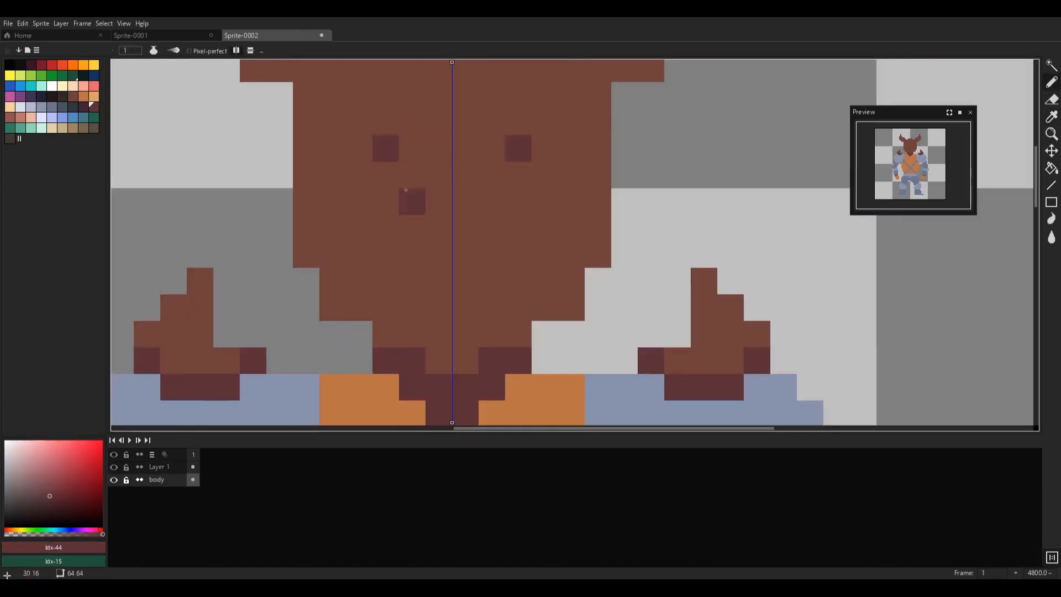
scroll(down, 3)
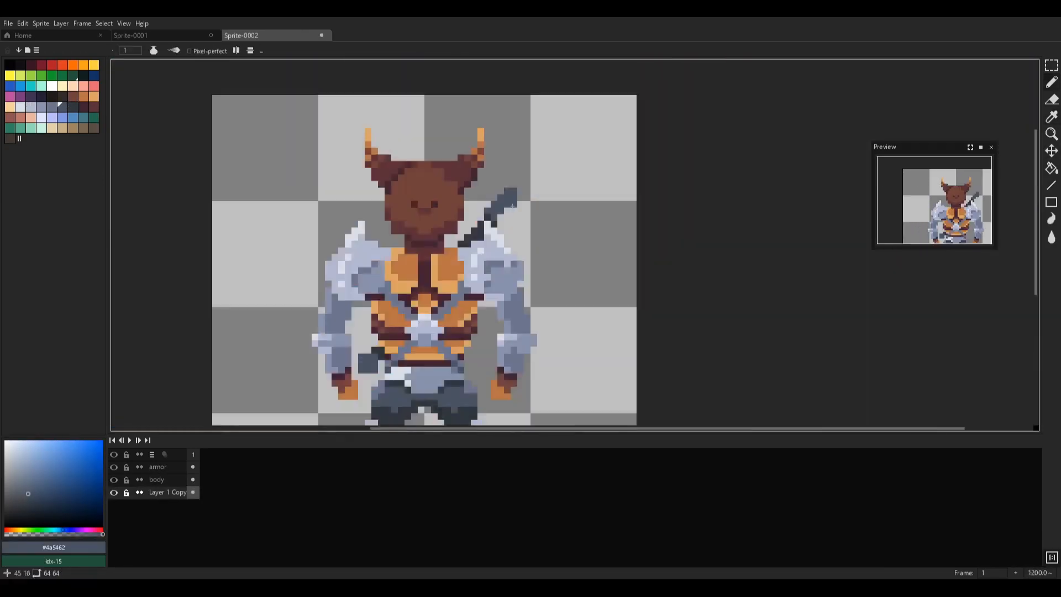
- Check the grey axe head and the new sword and shadow layers in the preview window
scroll(up, 3)
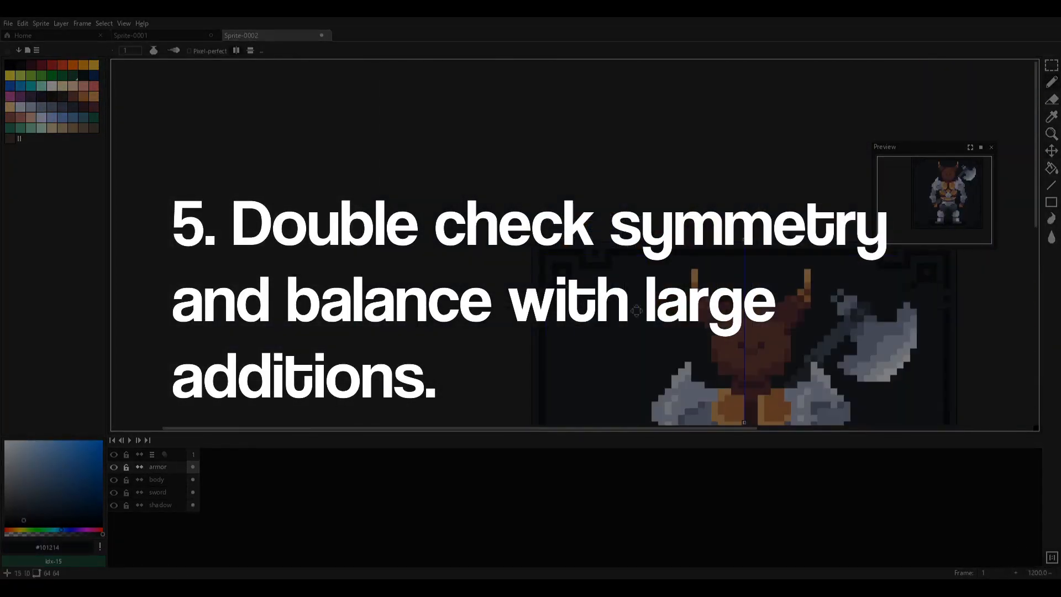
click(1052, 117)
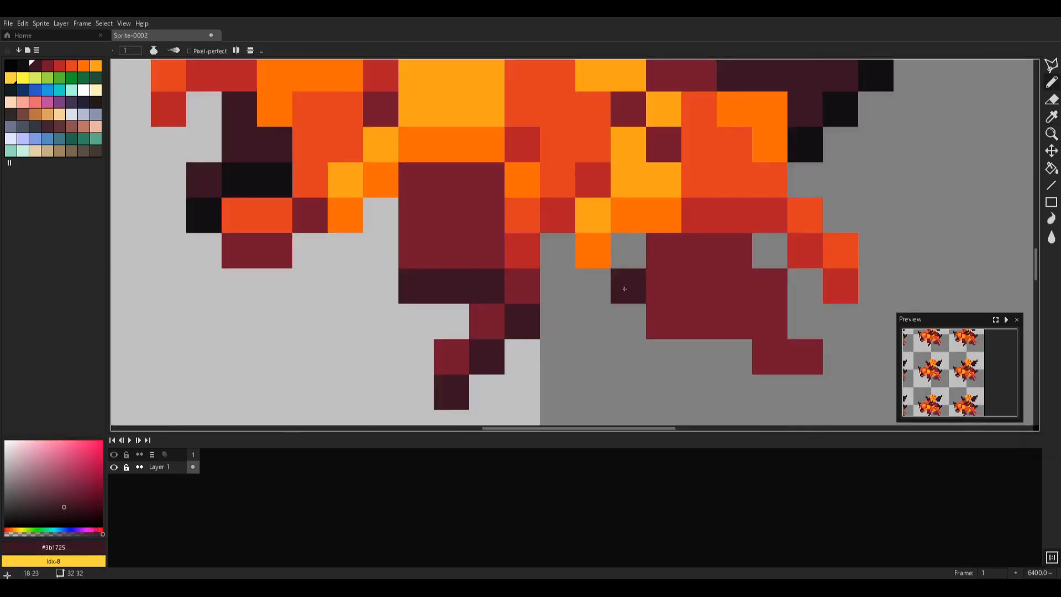
- Review the orange, red and maroon leaf repeating across the 32×32 tiled sprite
click(1052, 115)
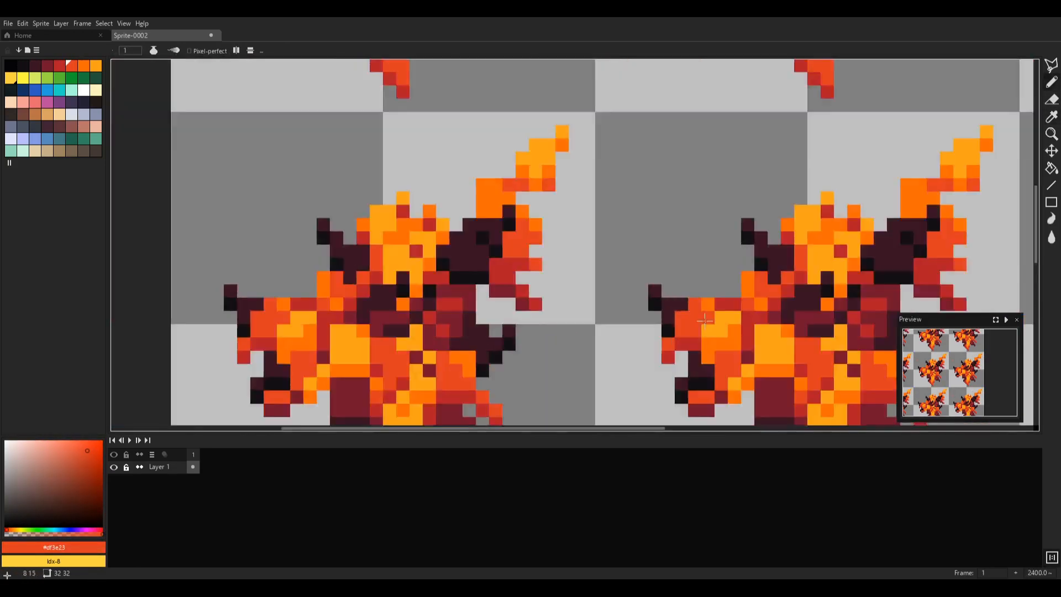
- Zoom around the tile to check the overlapping leaves wrapping across its edges
scroll(up, 3)
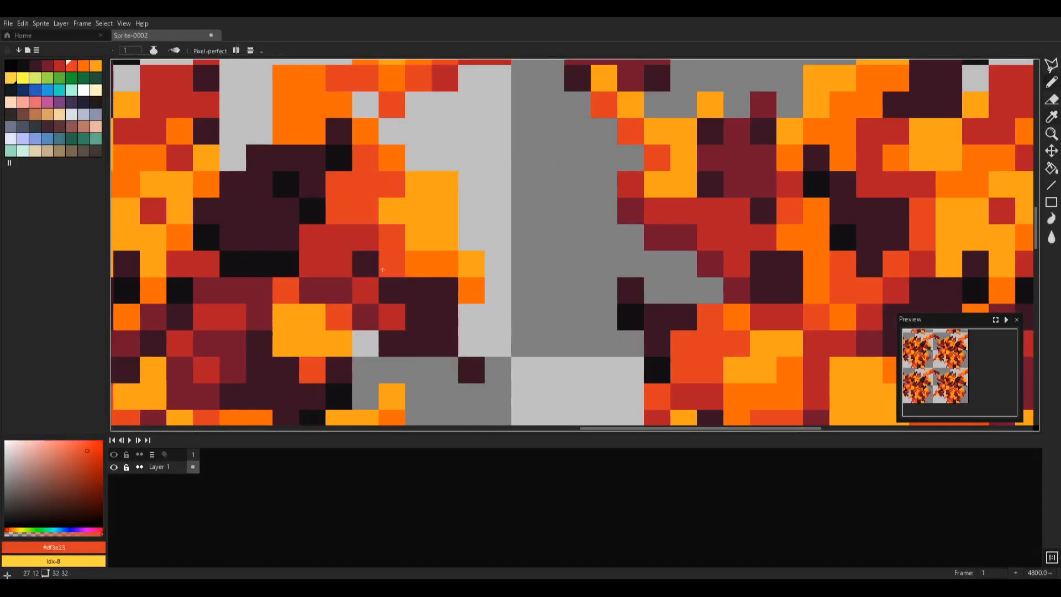
scroll(down, 3)
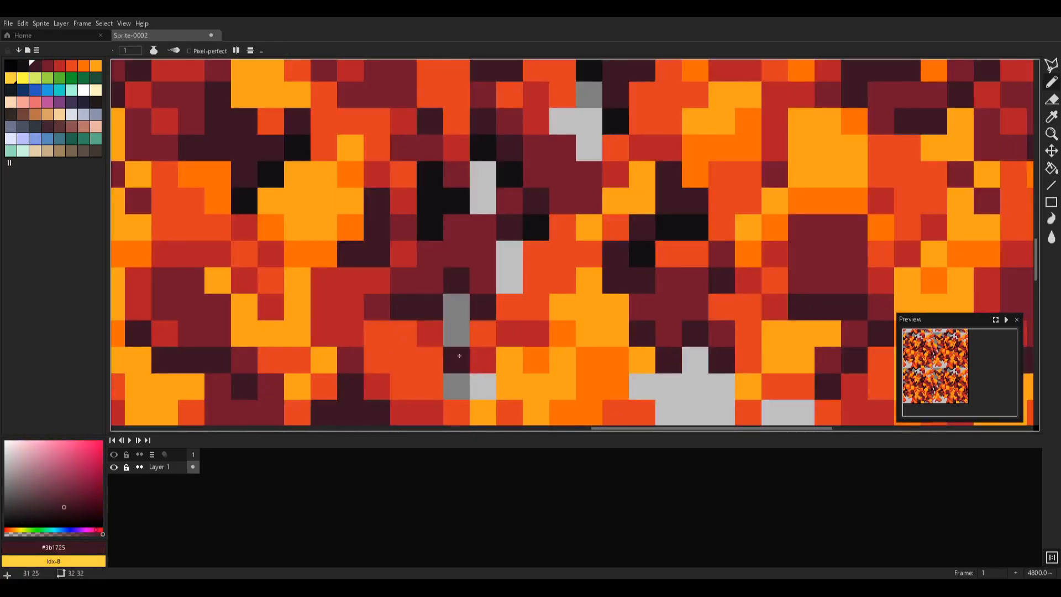
click(1052, 116)
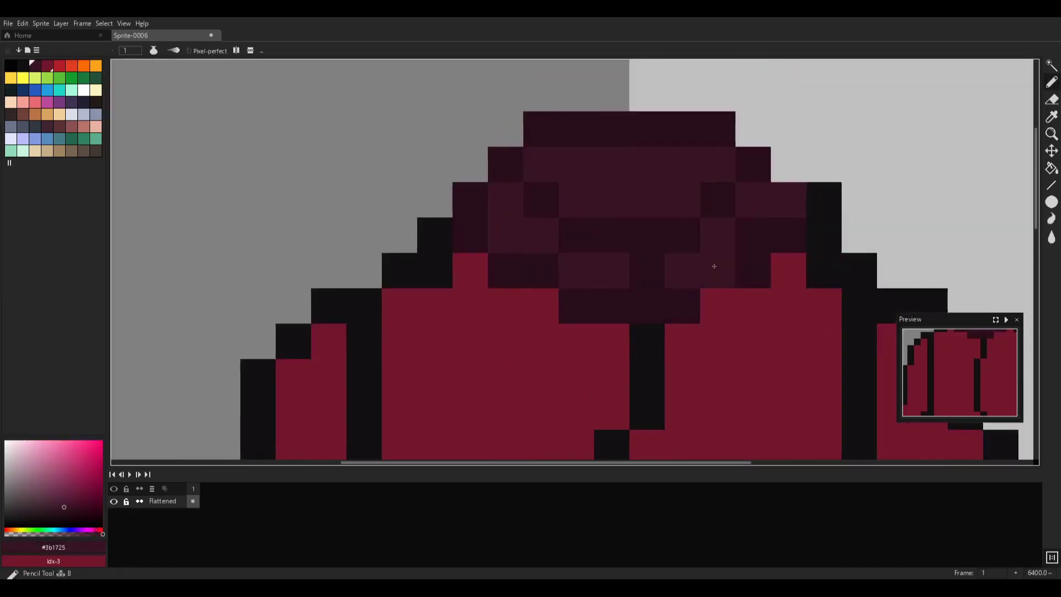
- Shade the stand's stepped base in darker greys beneath the red-and-black flannel jacket
click(1051, 117)
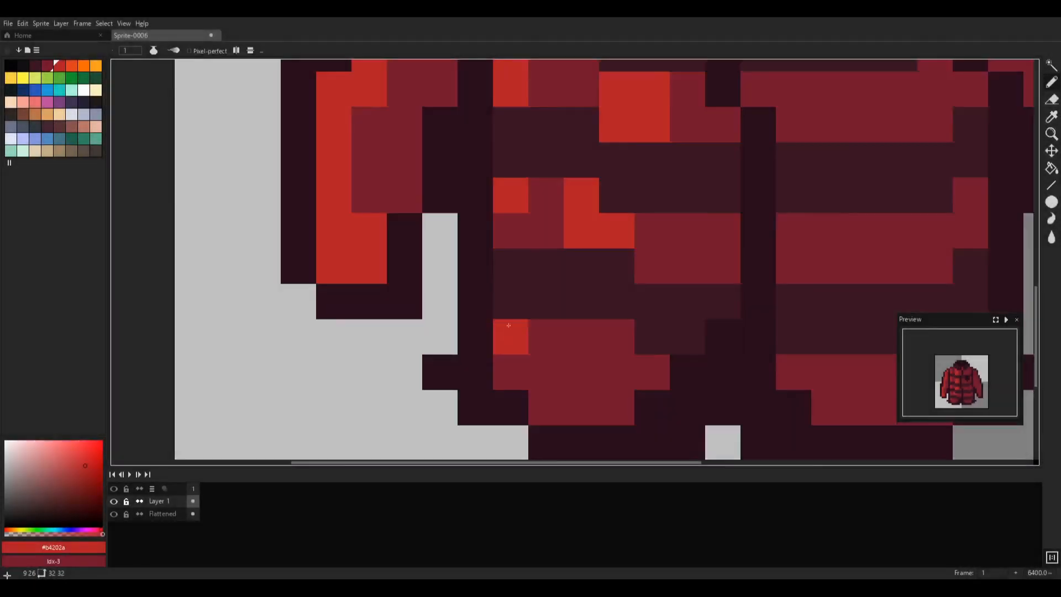
scroll(down, 3)
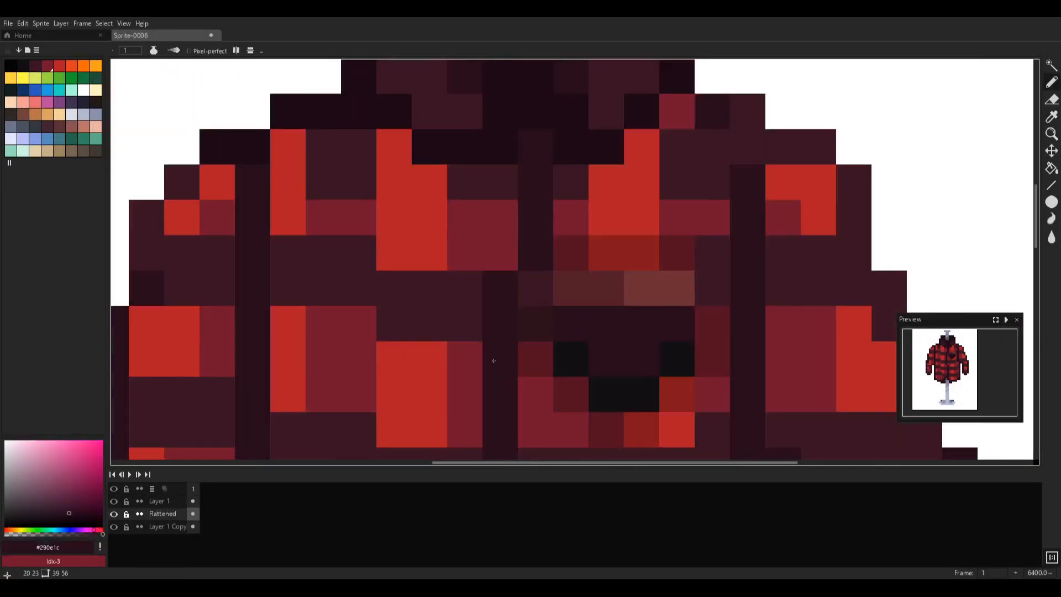
click(160, 501)
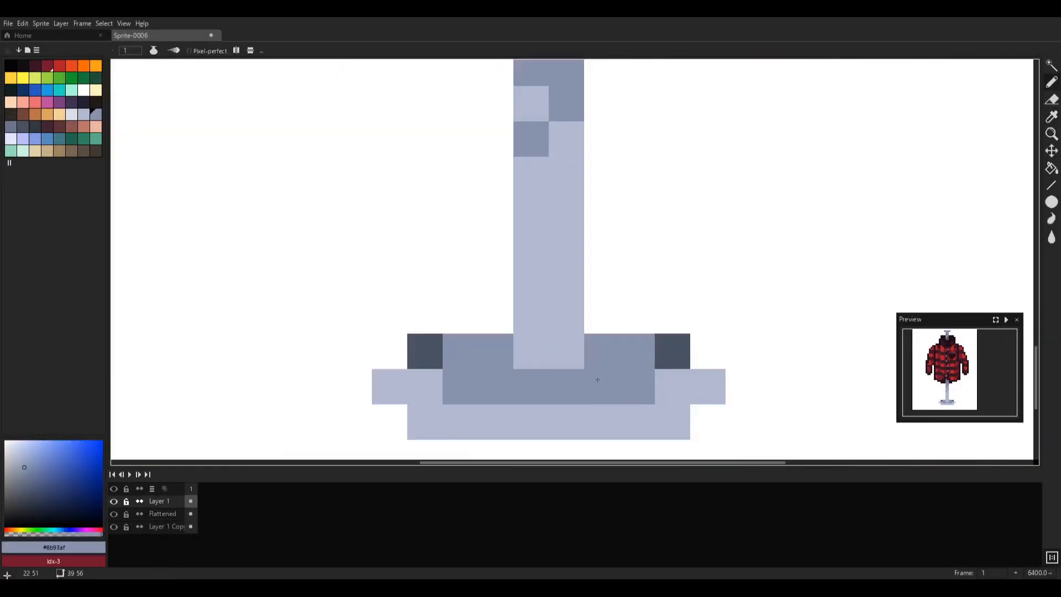
click(71, 114)
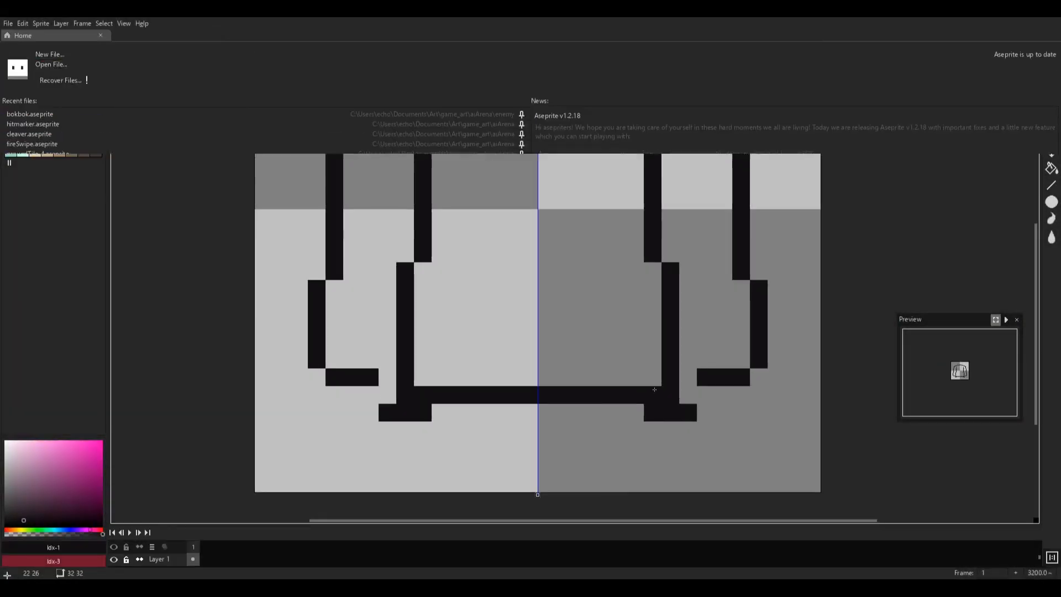
- Sketch the bathroom light, shelf with jars, mirror, sink and toilet in black, undoing a stray mark
click(49, 55)
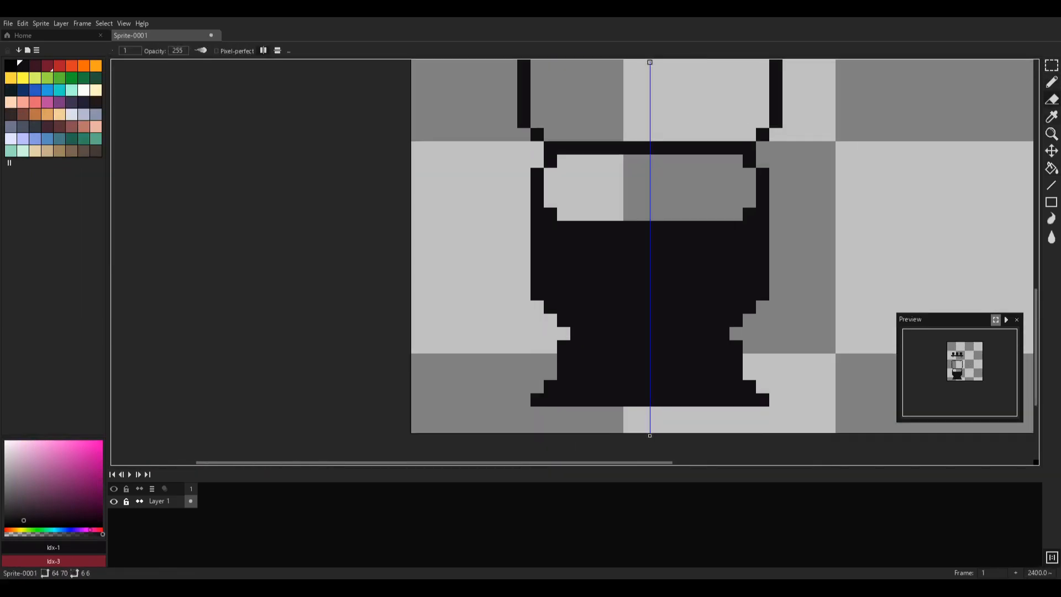
scroll(down, 3)
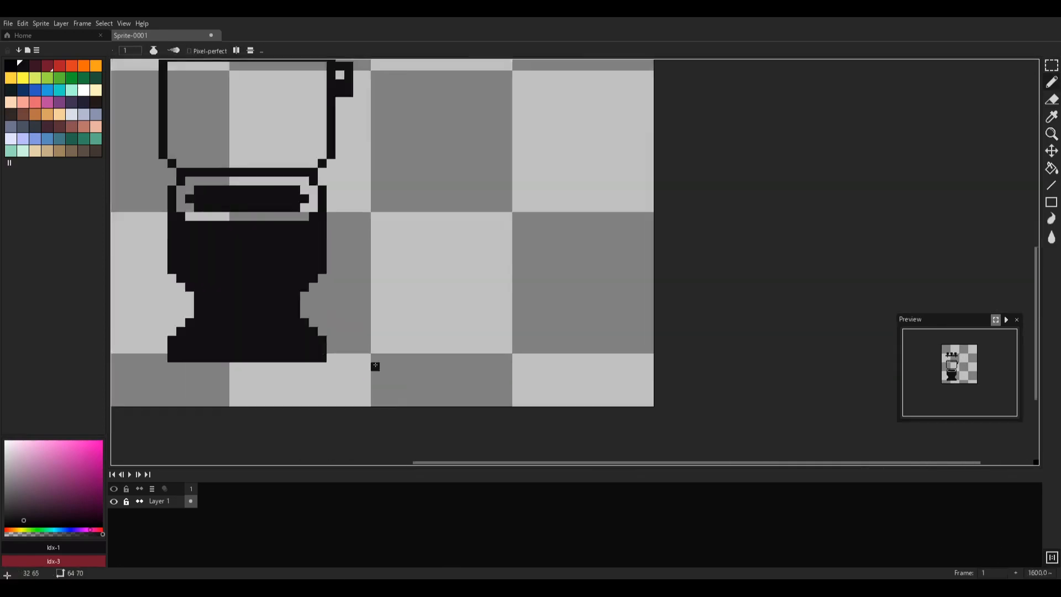
key(ctrl+z)
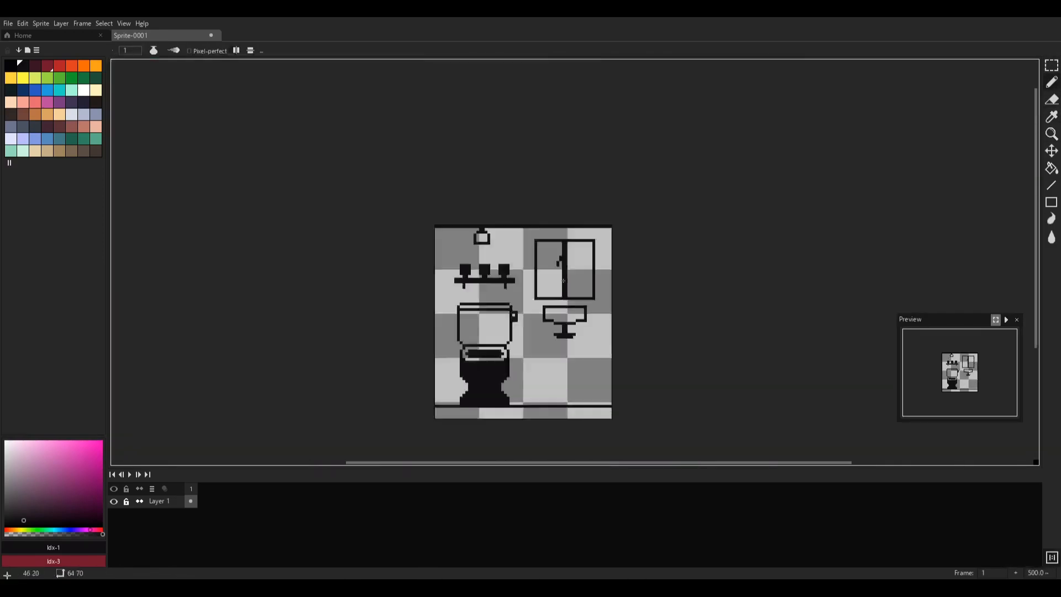
scroll(up, 3)
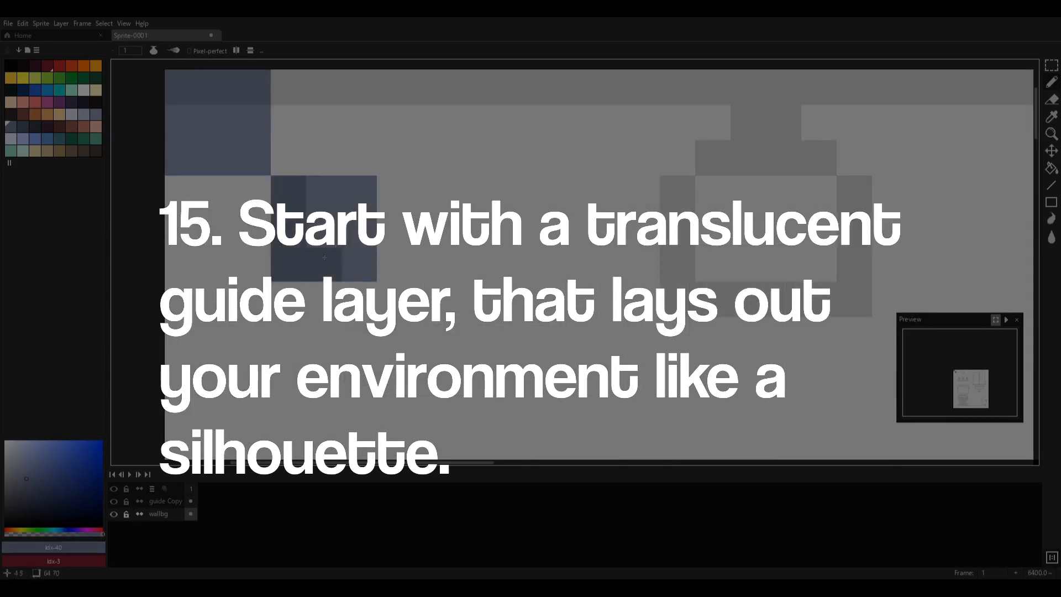
- Set up wall, floor/ceiling, main and shadow layers and paint the toilet and sink white
double_click(159, 514)
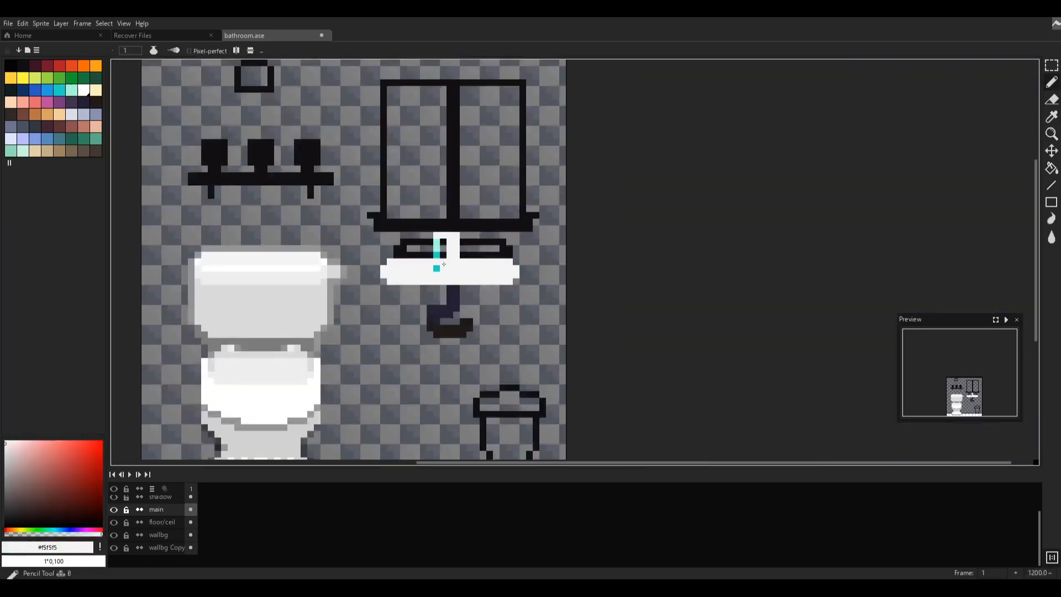
scroll(up, 3)
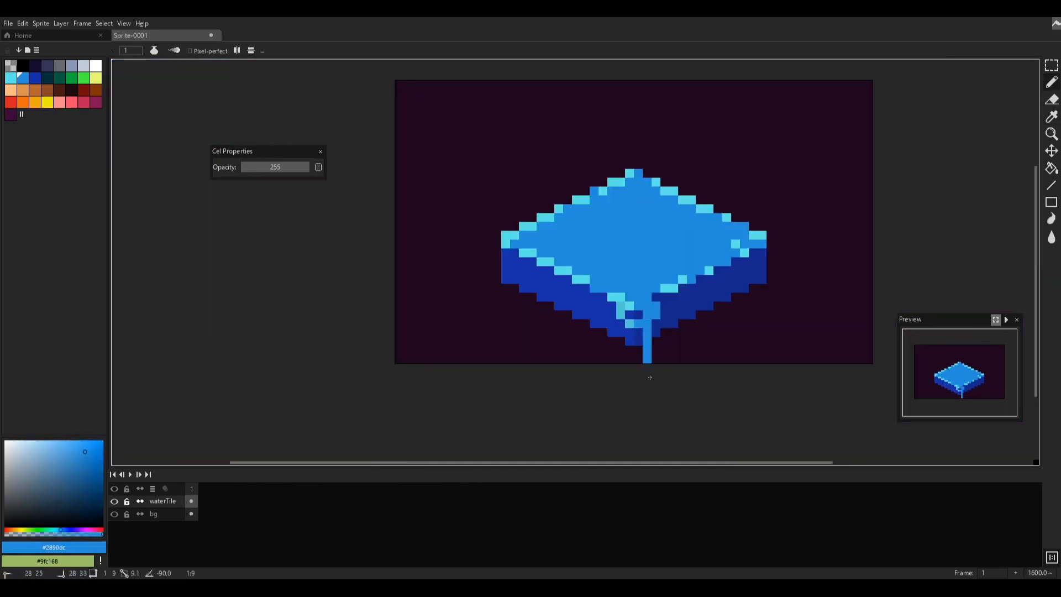
- Zoom over the water tile to view the brown ship and red Kraken tentacle layers
scroll(up, 3)
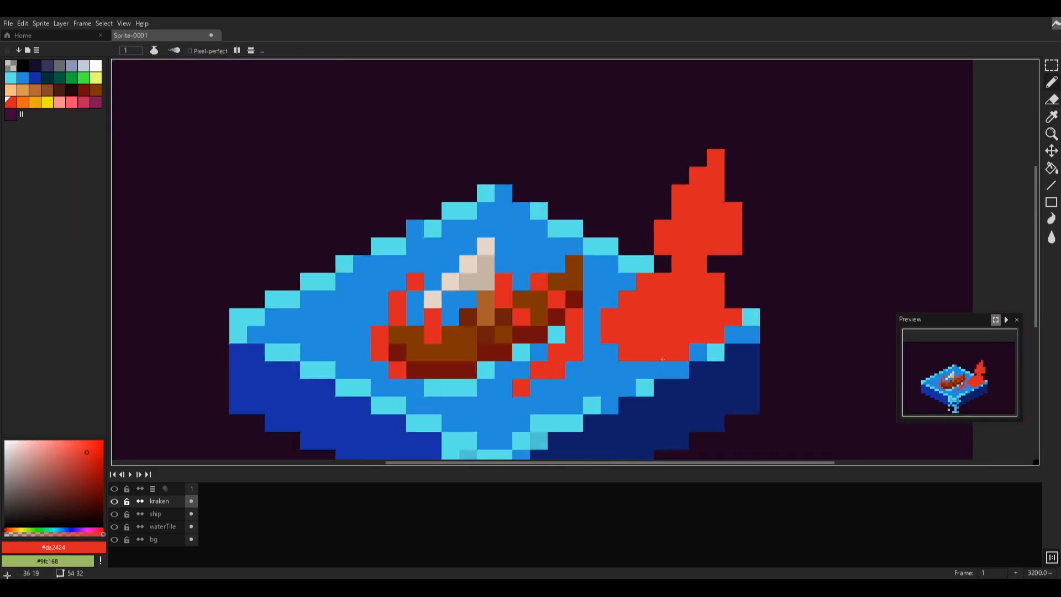
scroll(up, 3)
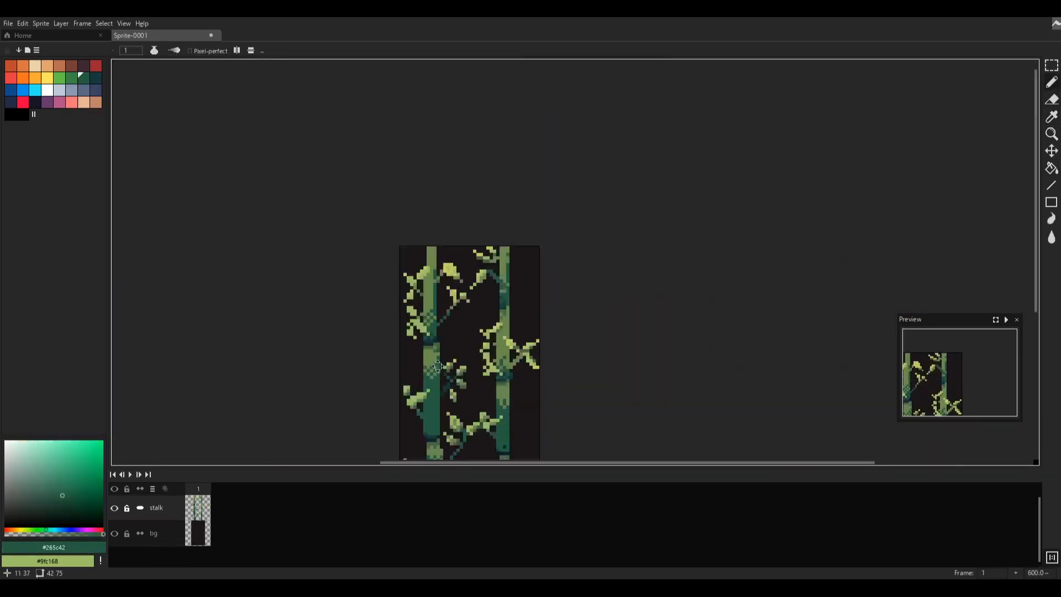
- Zoom over the two dark green bamboo stalks and light-green leaves on the dark background
scroll(up, 3)
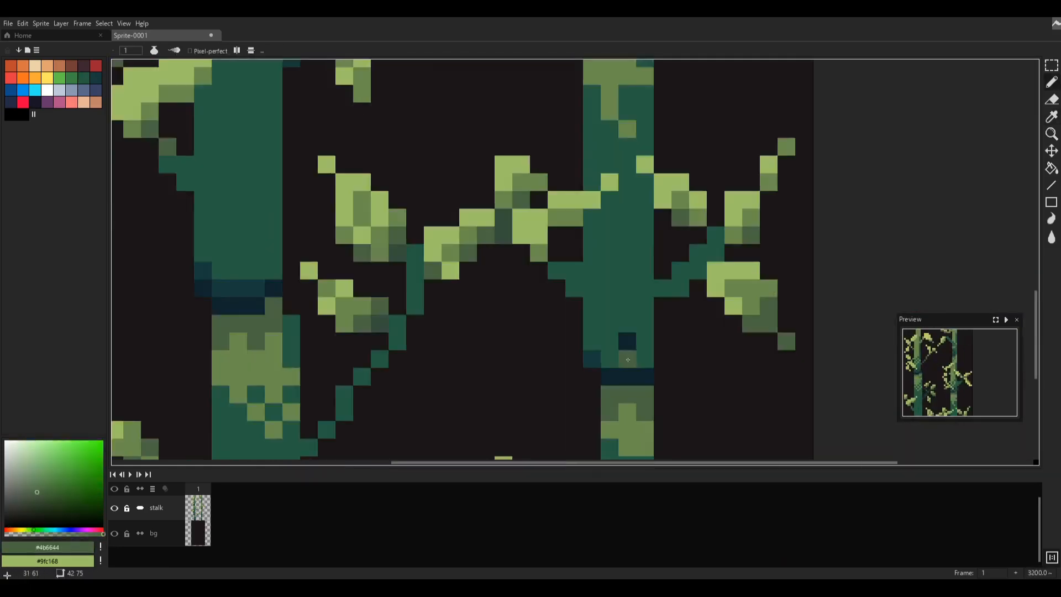